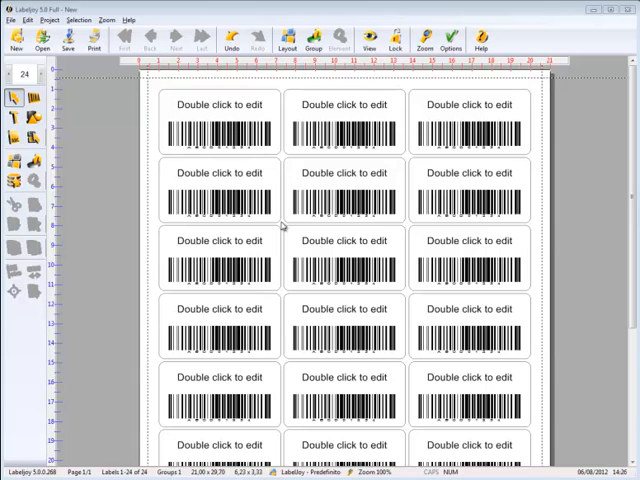
pyautogui.moveTo(310, 92)
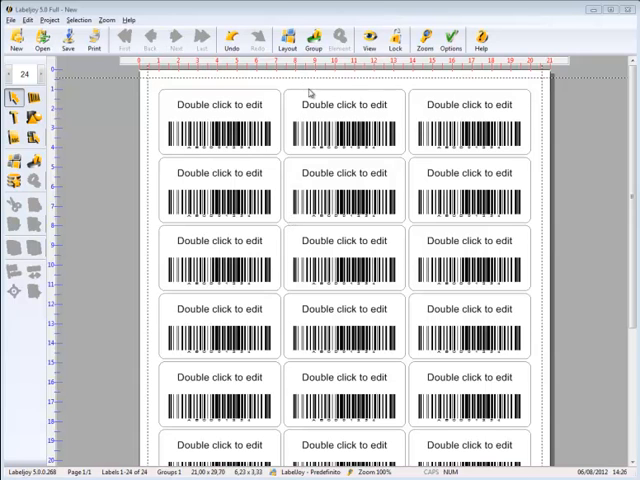
# Choose Envelope DL 110 x 220 mm, horizontal, and start replacing the column count with 1.
pyautogui.click(288, 36)
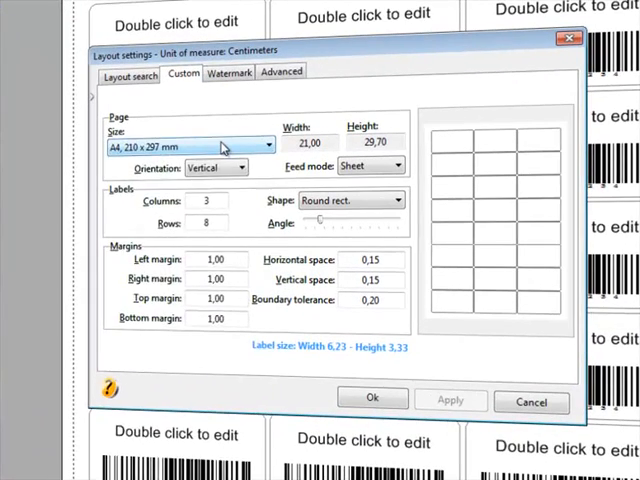
pyautogui.click(264, 146)
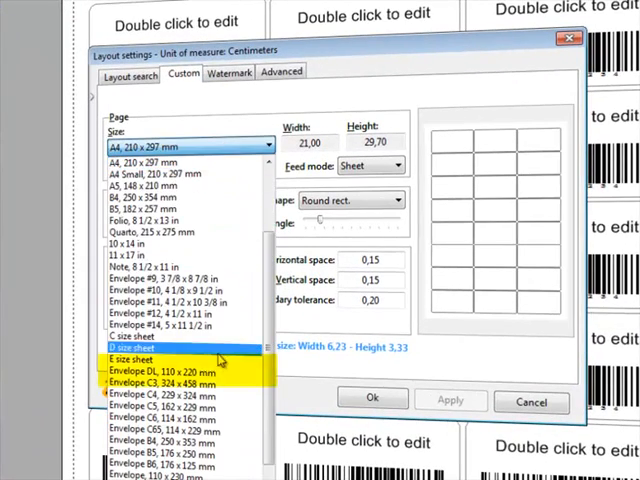
pyautogui.click(160, 372)
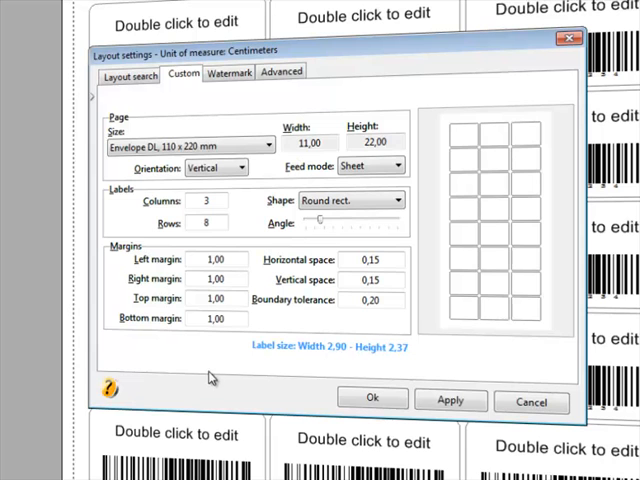
pyautogui.click(244, 168)
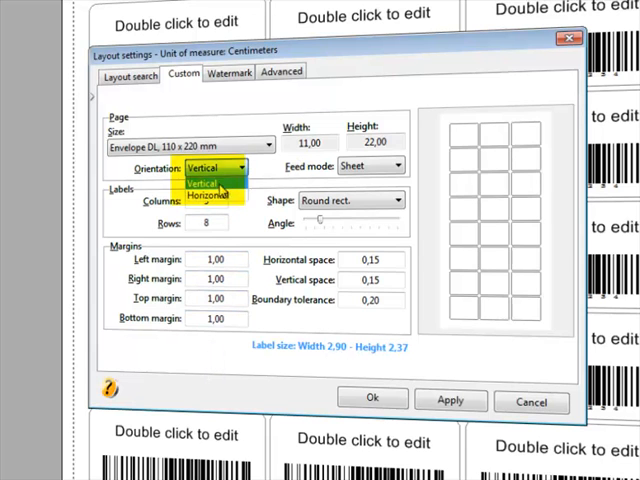
pyautogui.click(208, 196)
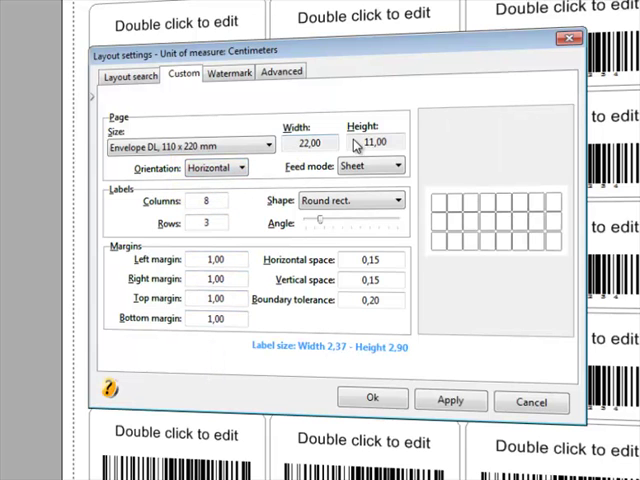
pyautogui.tripleClick(208, 200)
pyautogui.write('1')
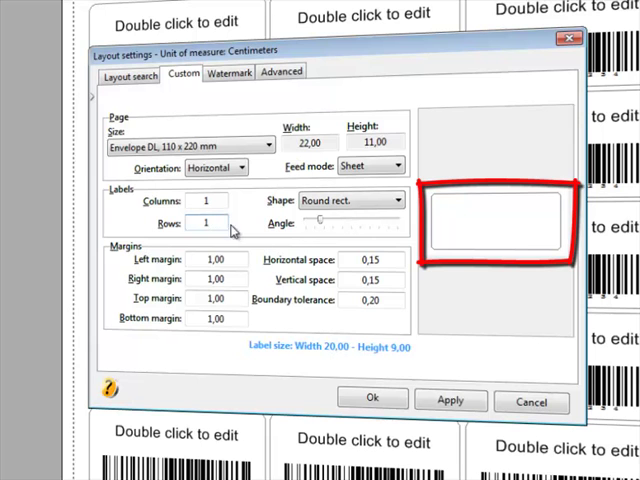
pyautogui.moveTo(440, 310)
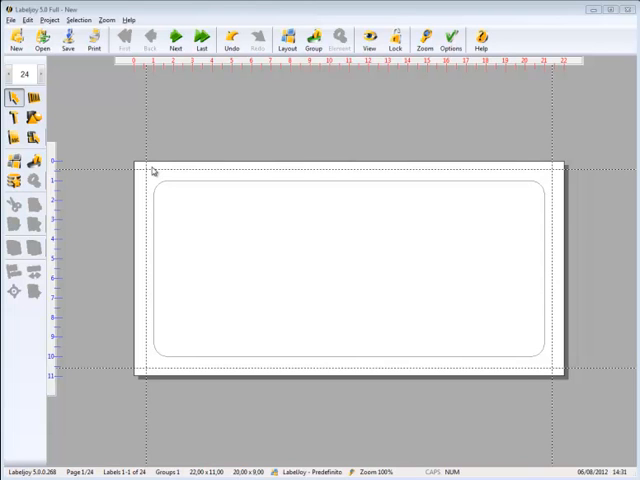
pyautogui.moveTo(156, 170)
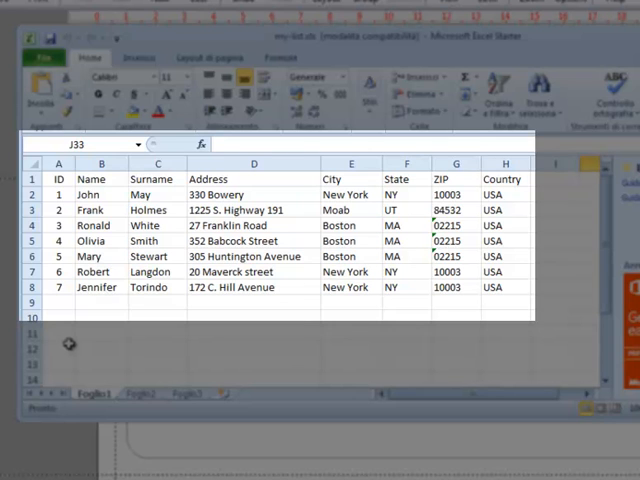
pyautogui.moveTo(116, 180)
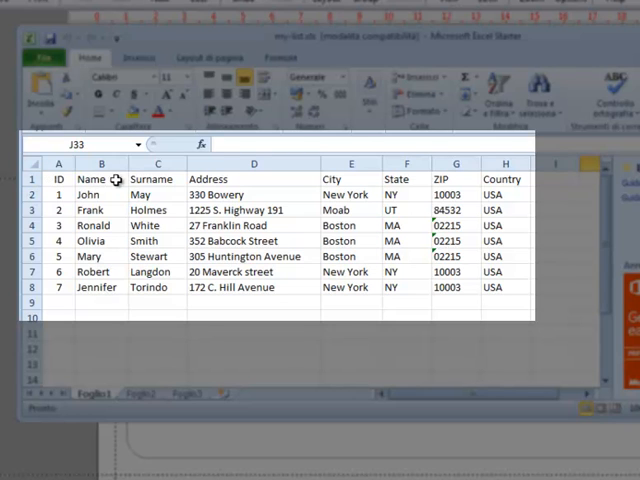
pyautogui.moveTo(294, 180)
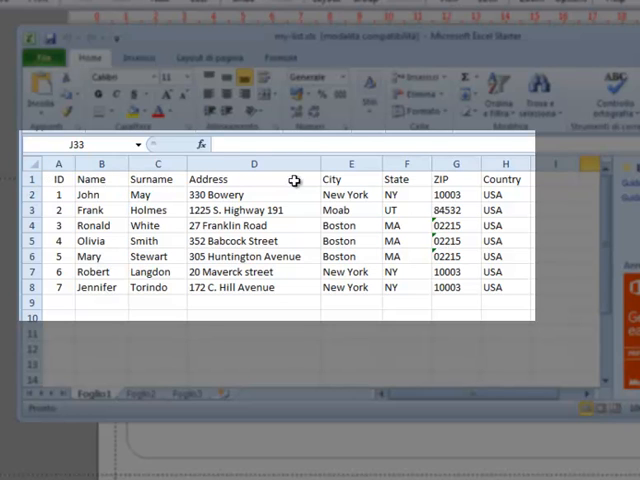
pyautogui.moveTo(400, 180)
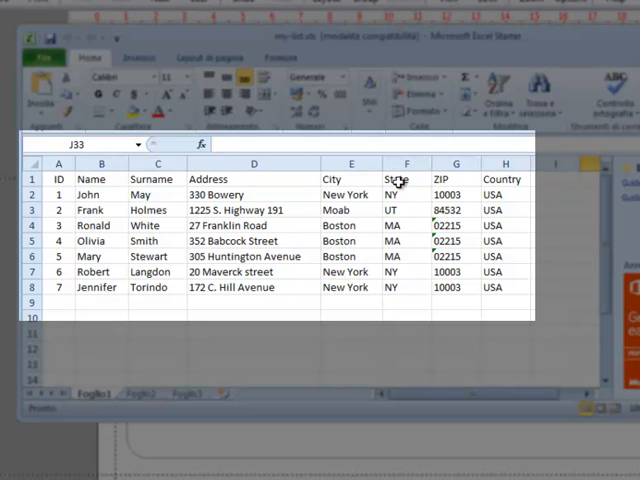
pyautogui.moveTo(504, 180)
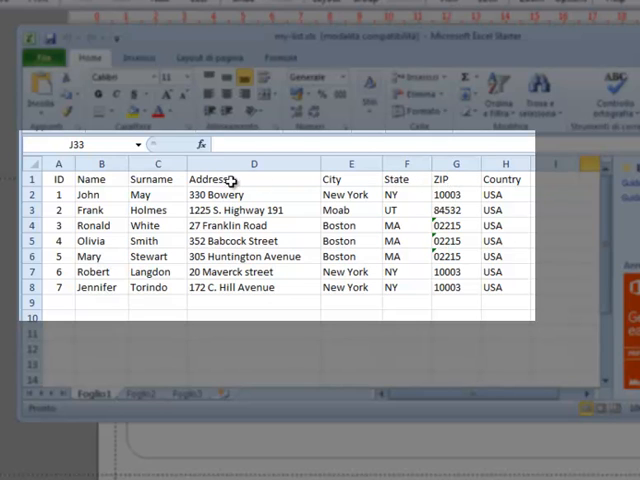
# Start the Link data source wizard after reviewing the Excel address sheet.
pyautogui.click(32, 180)
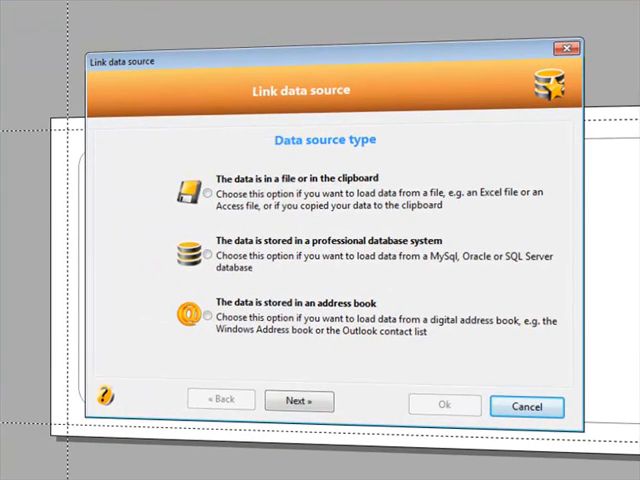
# Choose loading from an Excel 97-2003 file and browse the Desktop for my-list.xls.
pyautogui.click(204, 192)
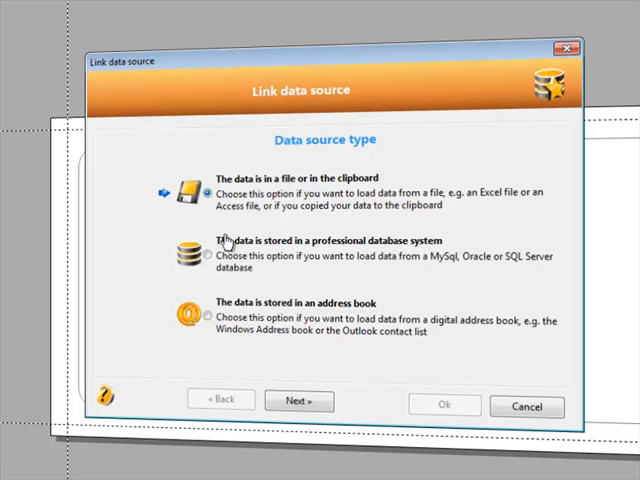
pyautogui.click(298, 400)
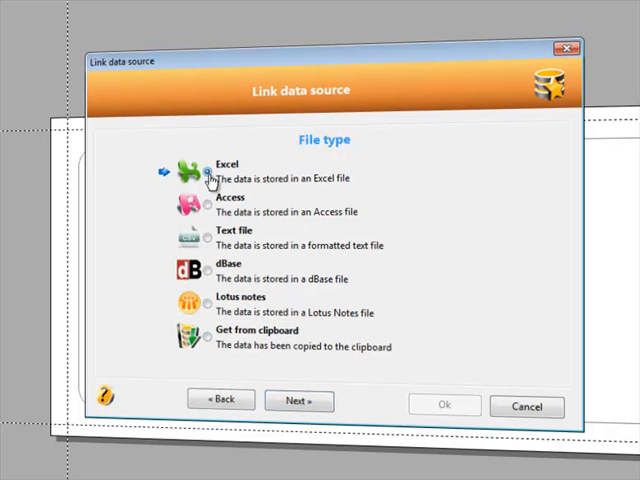
pyautogui.click(298, 400)
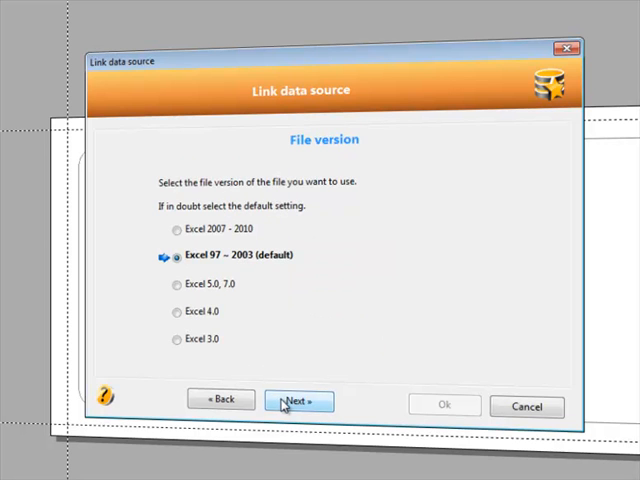
pyautogui.click(296, 400)
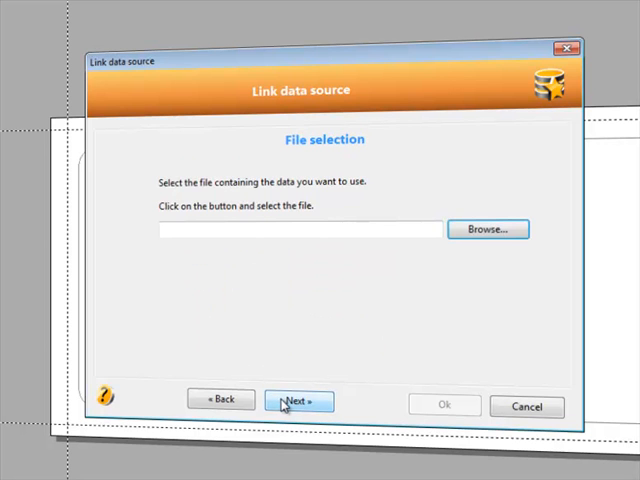
pyautogui.click(488, 228)
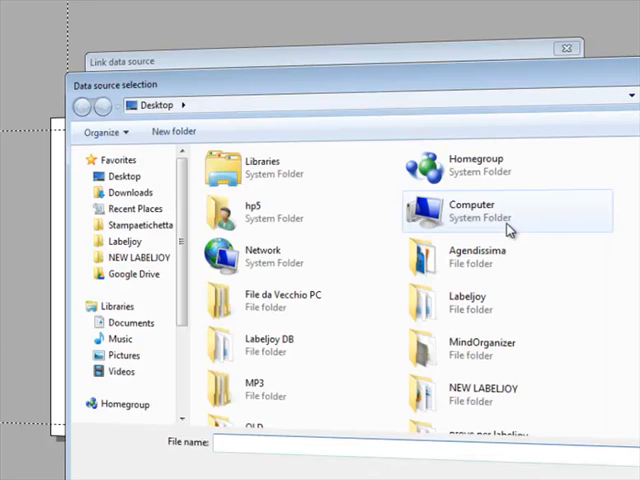
pyautogui.scroll(-3)
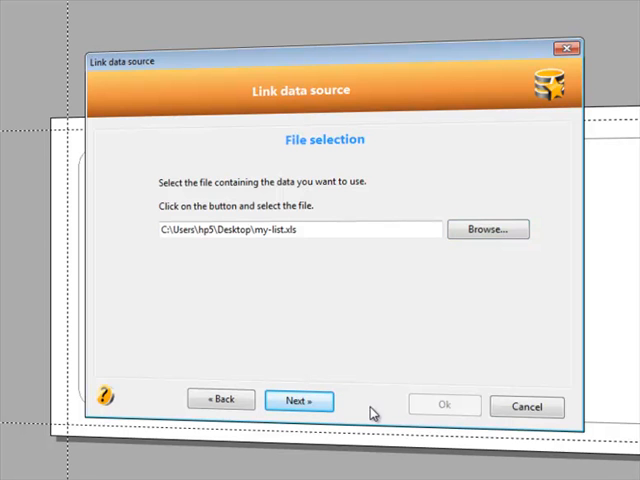
# Accept my-list.xls with first-row headers, worksheet Foglio1 and one label per record.
pyautogui.click(300, 400)
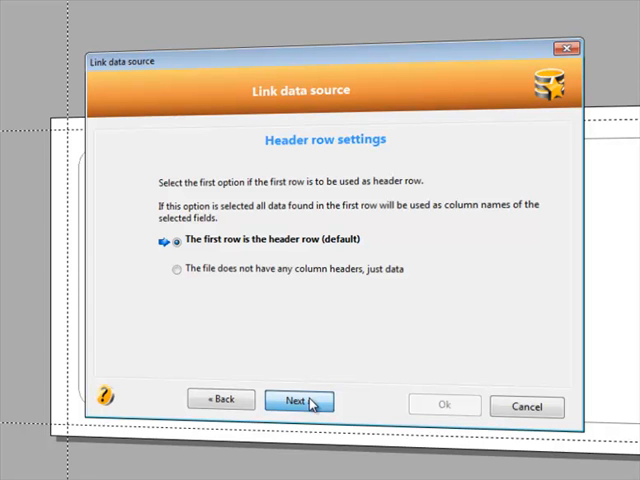
pyautogui.click(298, 400)
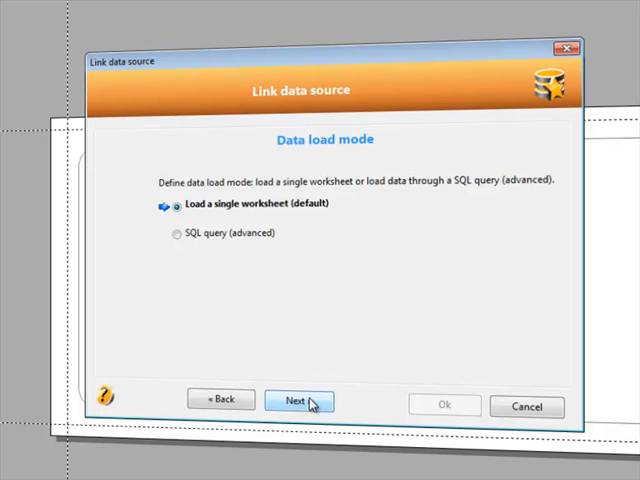
pyautogui.click(298, 400)
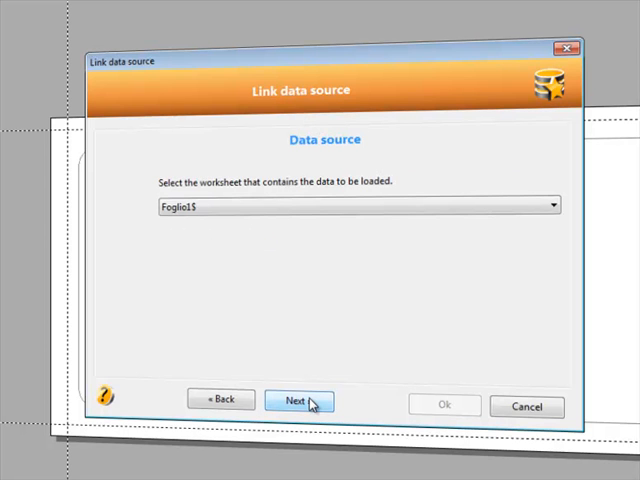
pyautogui.click(298, 400)
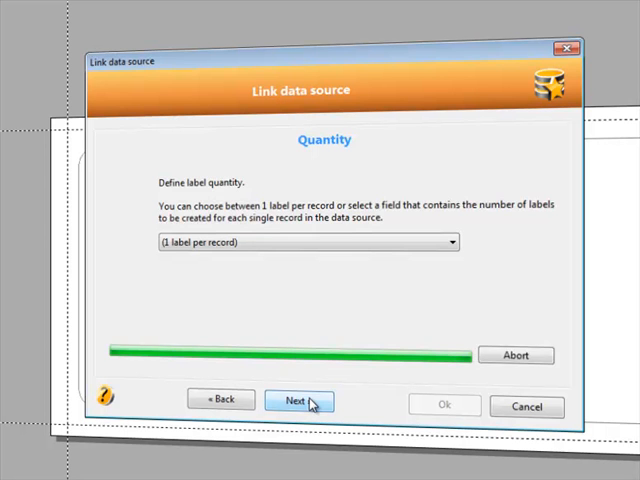
pyautogui.click(298, 400)
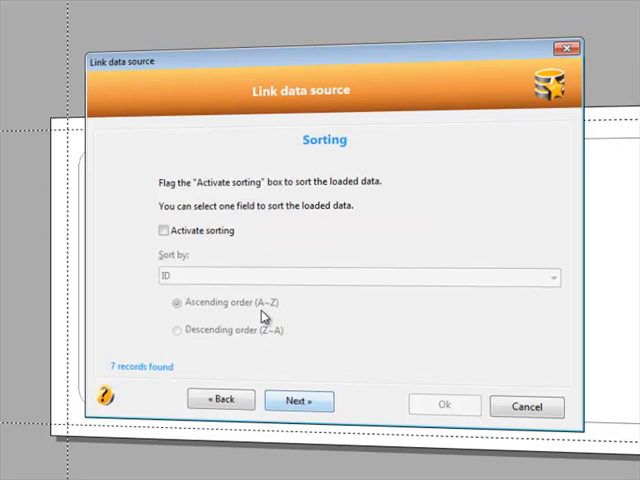
pyautogui.moveTo(300, 400)
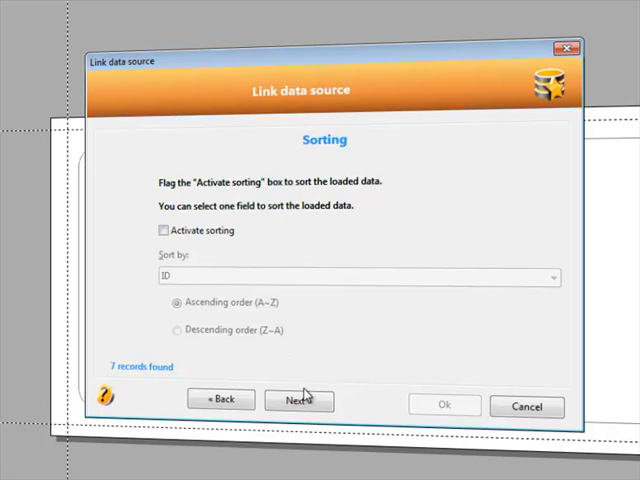
# Try a City = New York filter, switch it off again, and continue to the record review.
pyautogui.click(300, 400)
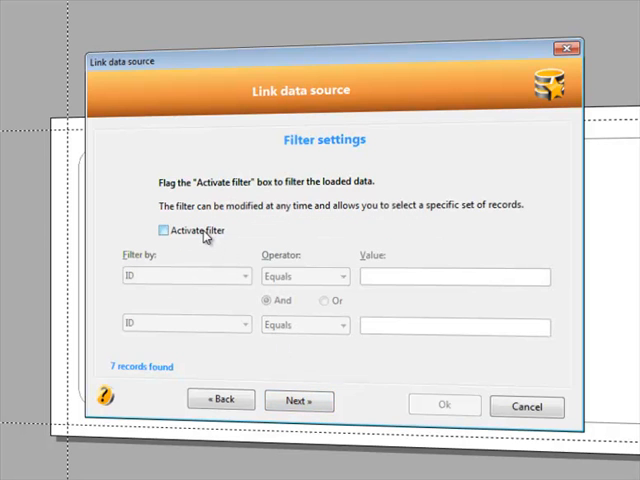
pyautogui.click(164, 230)
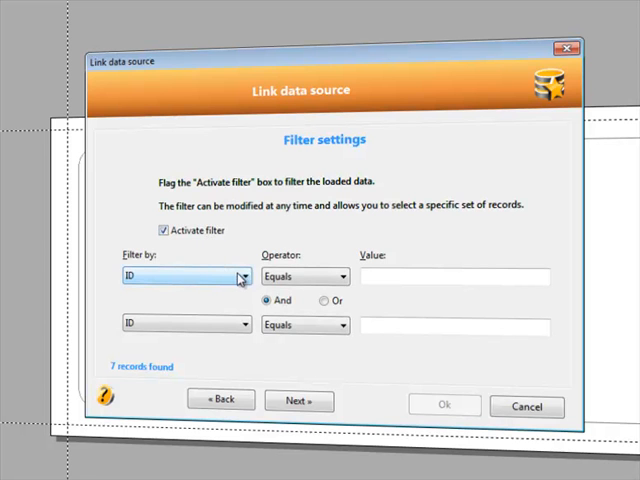
pyautogui.click(240, 276)
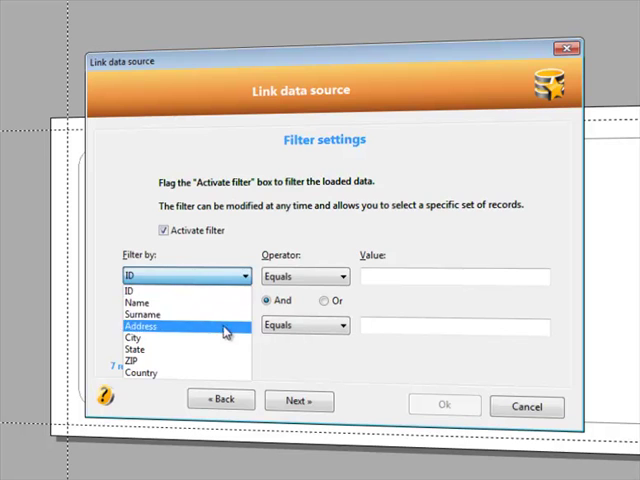
pyautogui.click(140, 324)
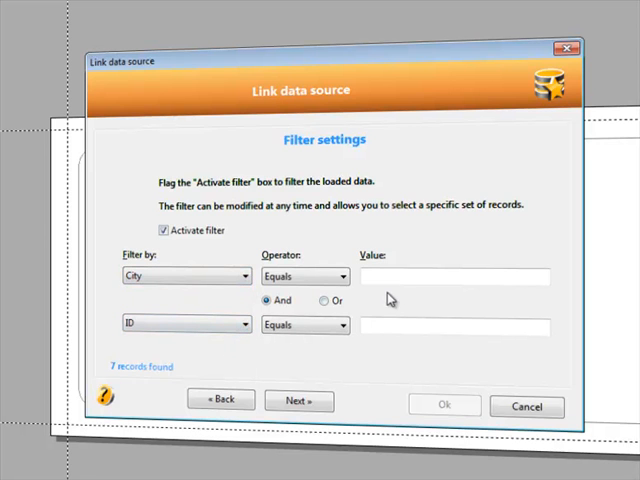
pyautogui.write('New')
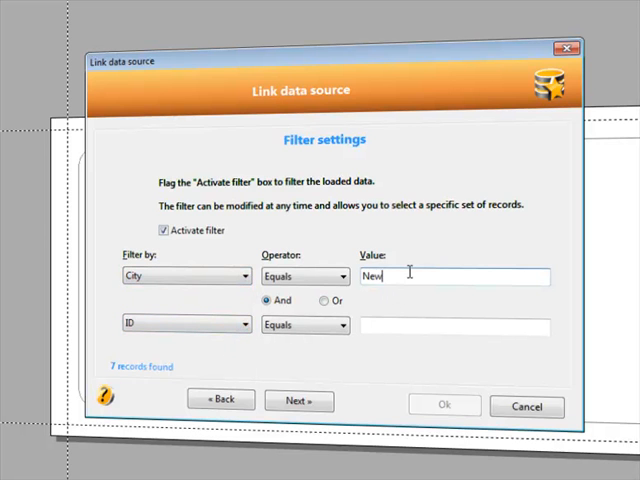
pyautogui.write('York')
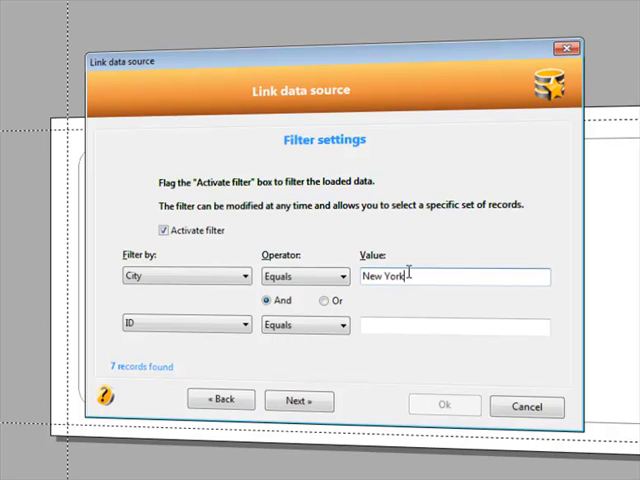
pyautogui.moveTo(400, 270)
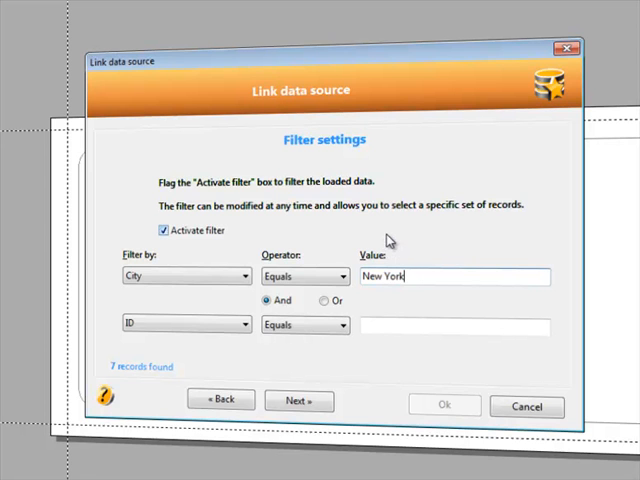
pyautogui.click(160, 230)
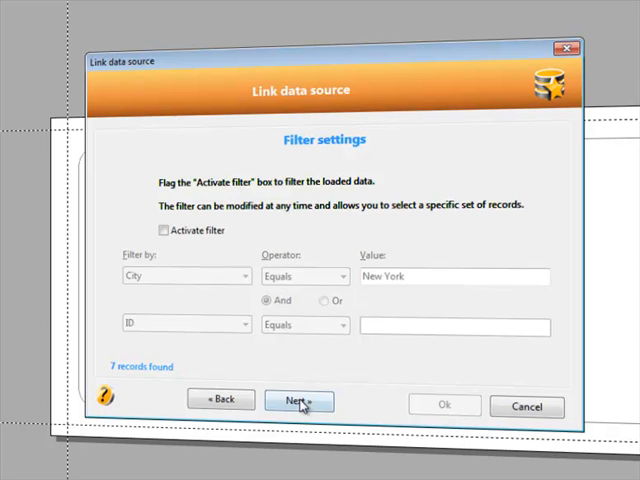
pyautogui.click(298, 400)
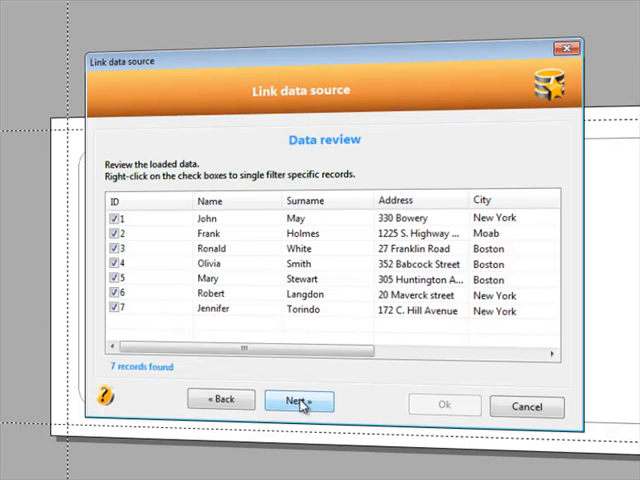
# Confirm connecting the seven-record data source and dismiss the import report.
pyautogui.click(298, 400)
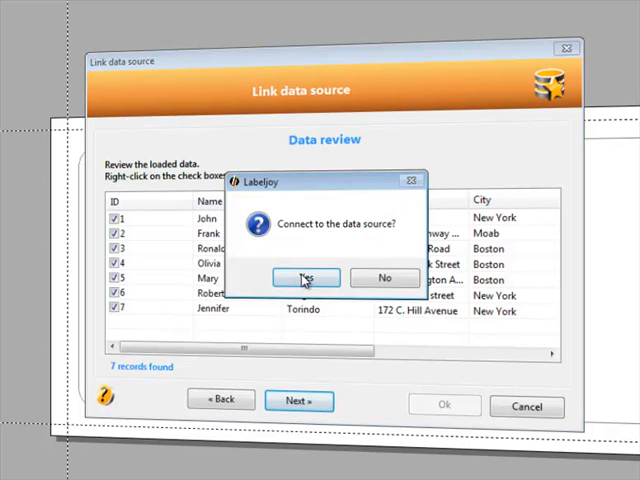
pyautogui.click(306, 276)
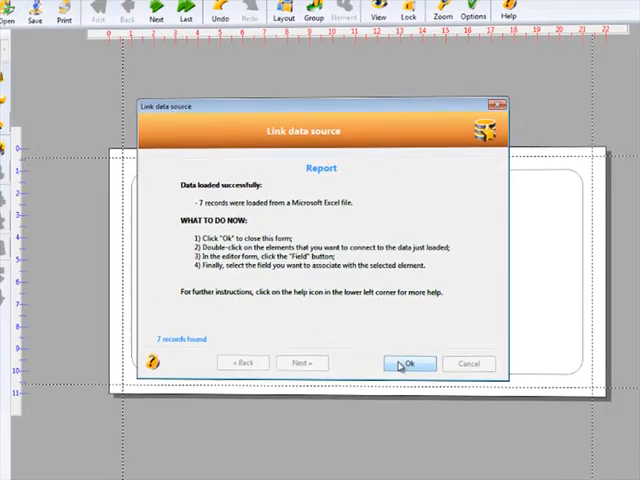
pyautogui.click(410, 364)
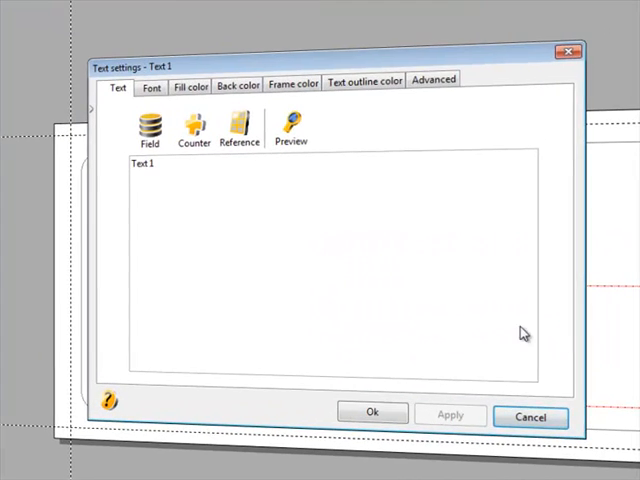
# Fill the recipient text box with Name Surname, Address and ZIP City State fields.
pyautogui.doubleClick(140, 164)
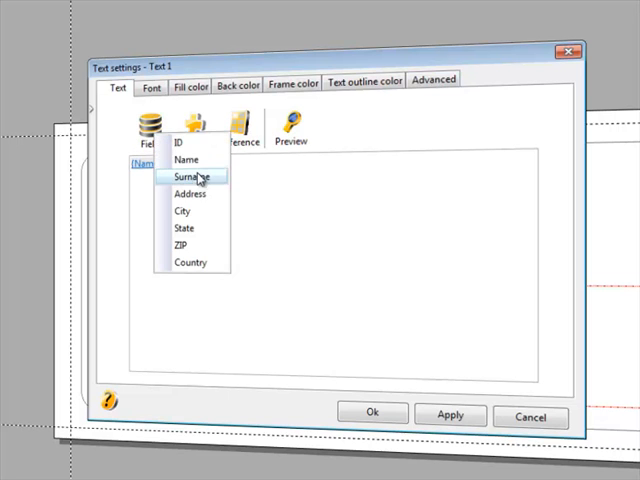
pyautogui.click(190, 176)
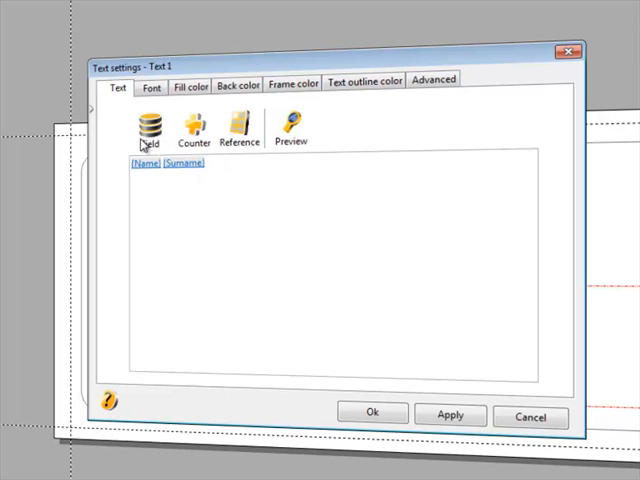
pyautogui.click(148, 128)
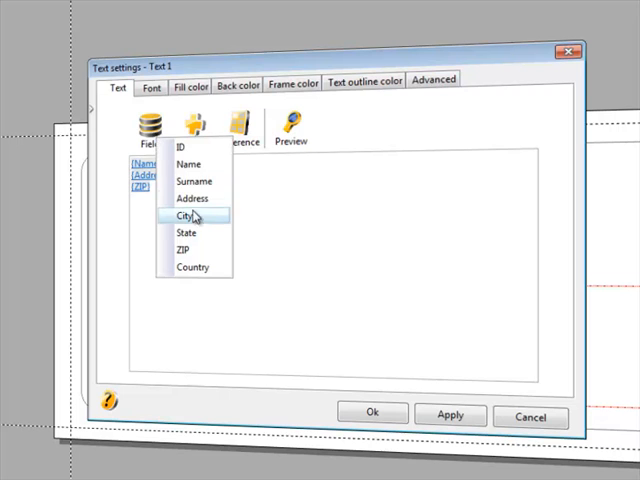
pyautogui.click(184, 216)
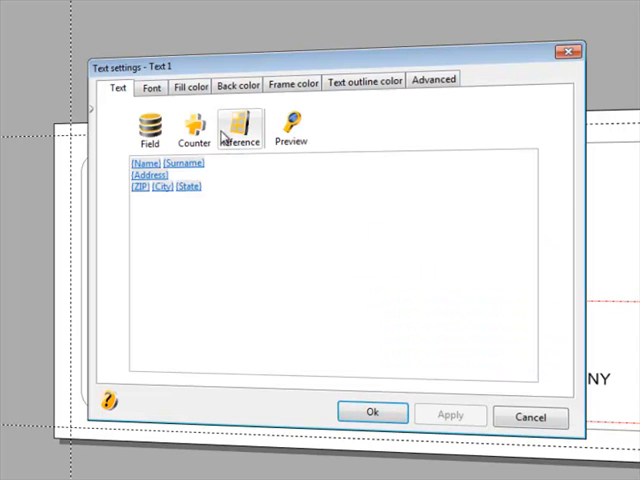
pyautogui.click(152, 88)
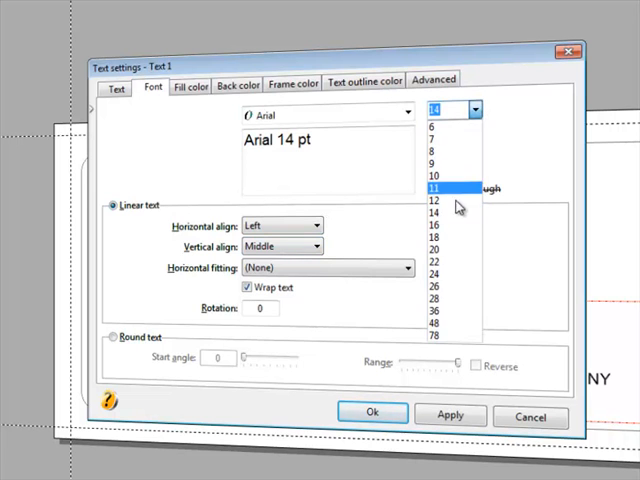
pyautogui.click(448, 250)
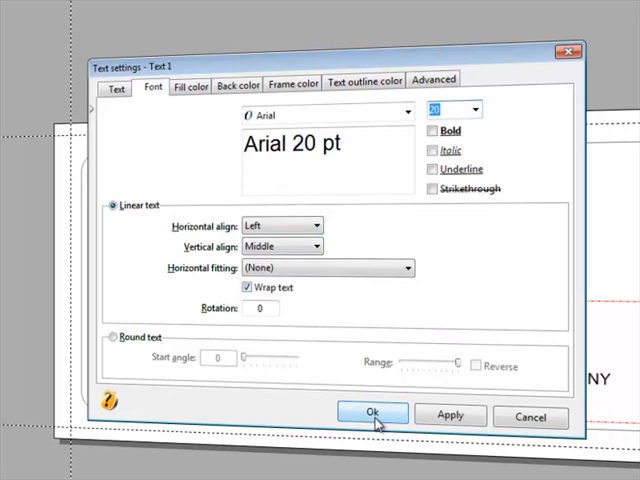
pyautogui.click(372, 412)
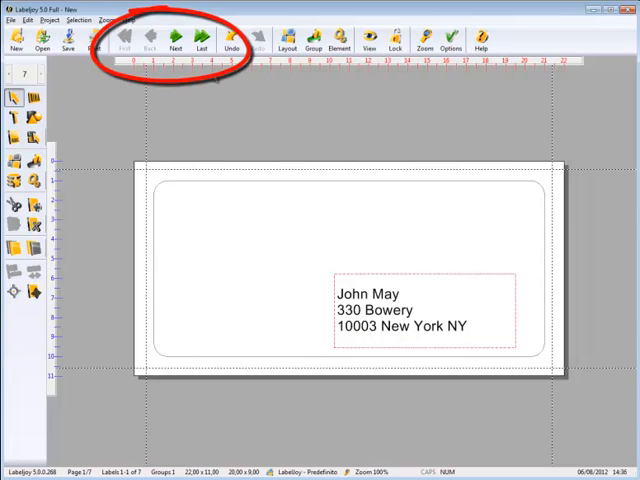
pyautogui.click(176, 36)
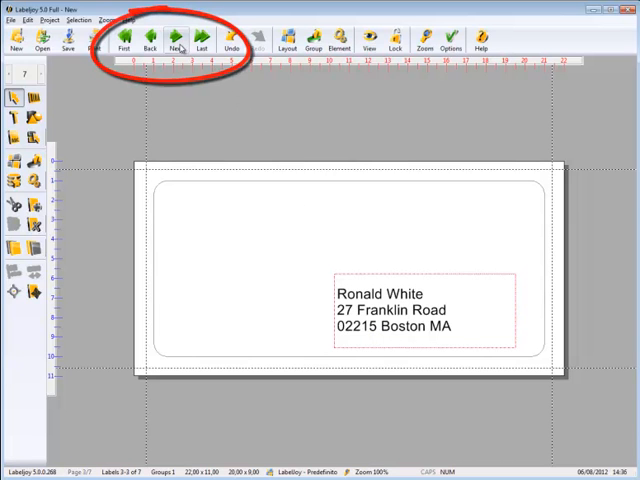
pyautogui.click(176, 36)
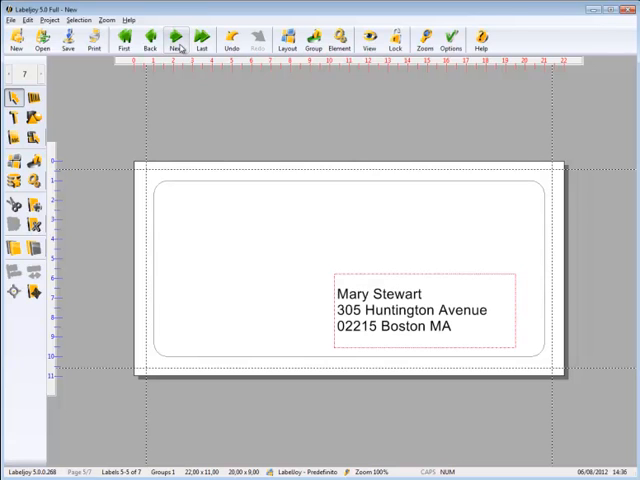
pyautogui.click(202, 38)
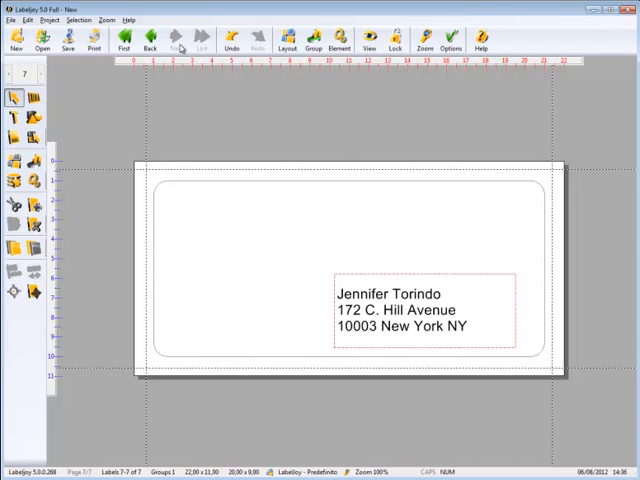
pyautogui.click(124, 38)
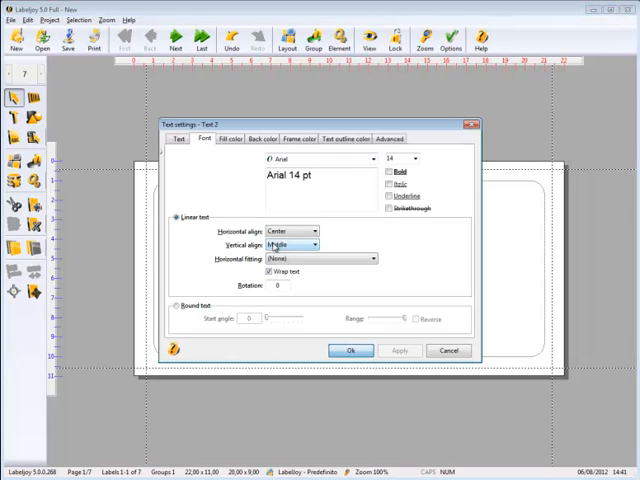
# Enter the sender text eDisplay, 750 Lido Boulevard #45a, Lido Beach NY 11561, and confirm.
pyautogui.click(184, 138)
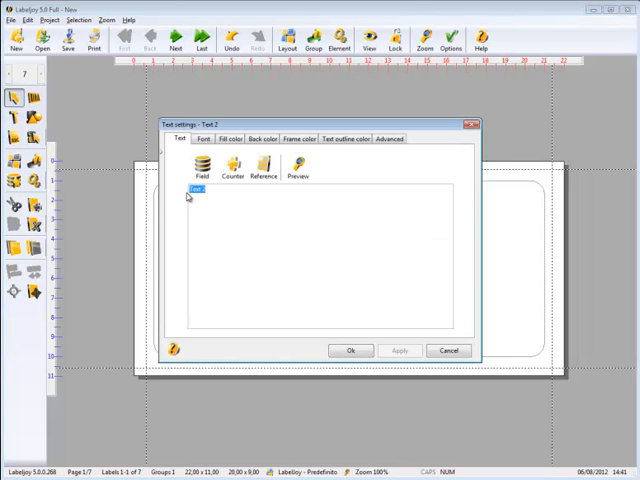
pyautogui.write('«Display')
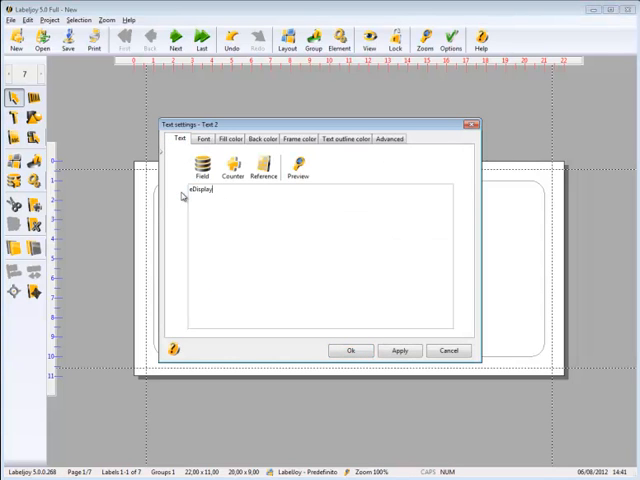
pyautogui.write('750 Lido Boulevard #45a')
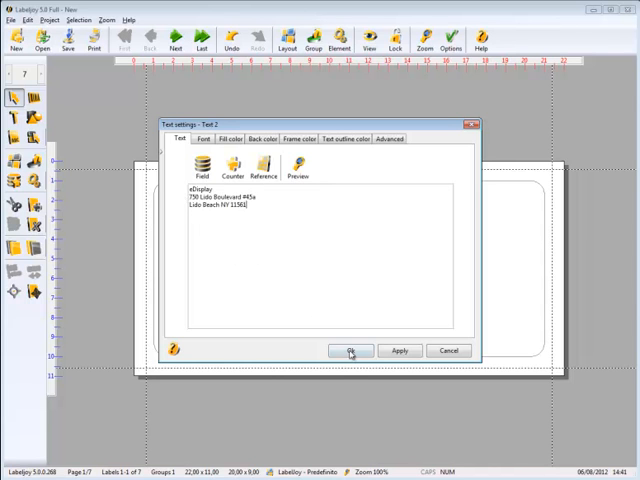
pyautogui.click(350, 350)
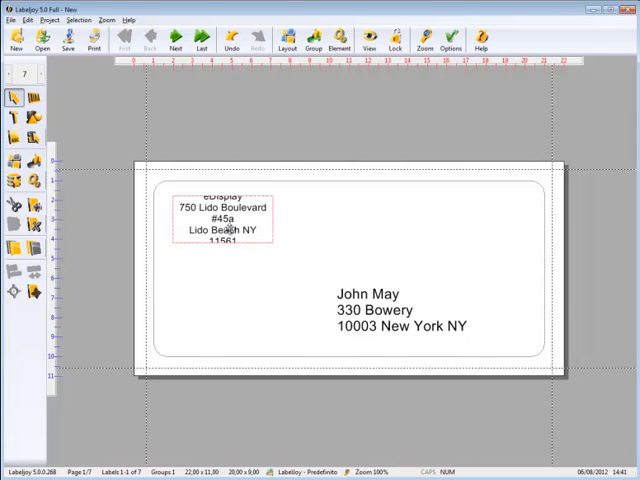
# Reset the sender text to 12 pt Arial with Left horizontal alignment and apply it.
pyautogui.doubleClick(228, 228)
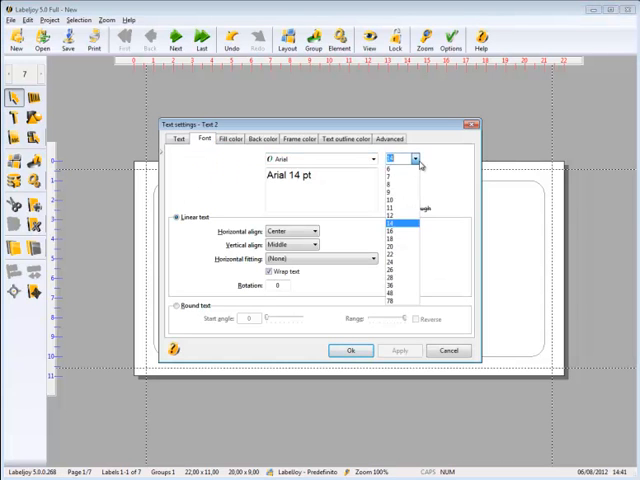
pyautogui.click(384, 214)
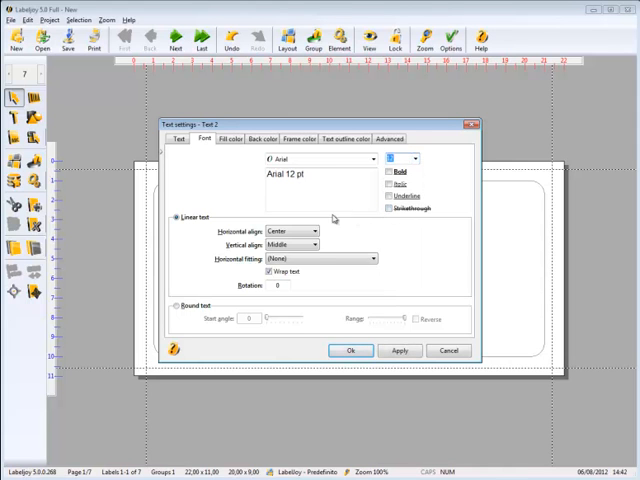
pyautogui.click(290, 232)
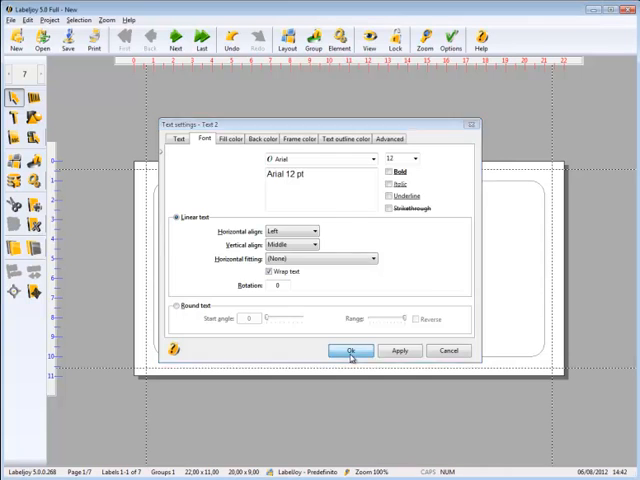
pyautogui.click(346, 350)
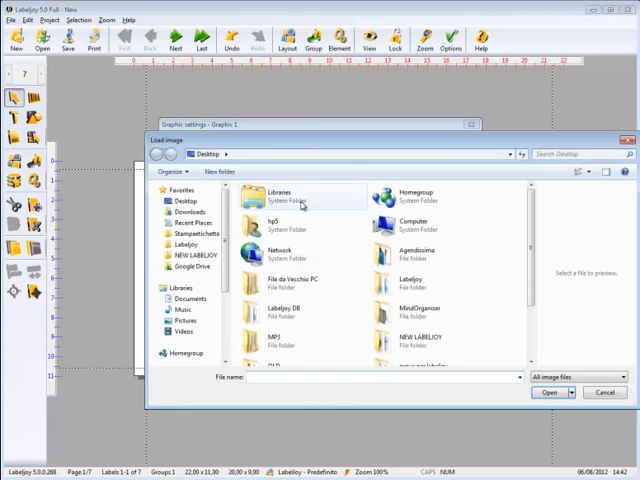
pyautogui.scroll(-3)
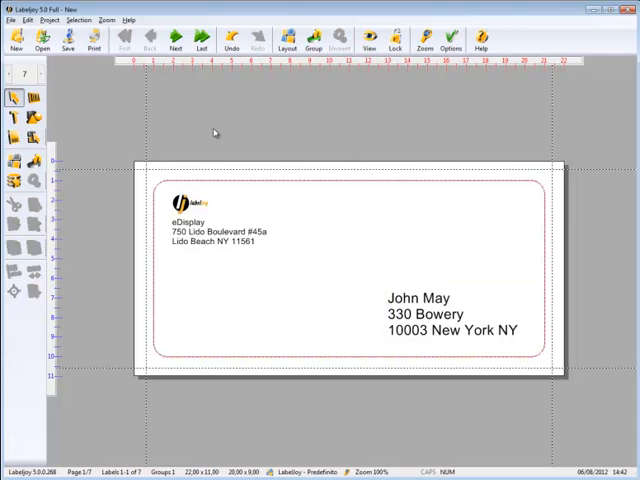
pyautogui.click(174, 36)
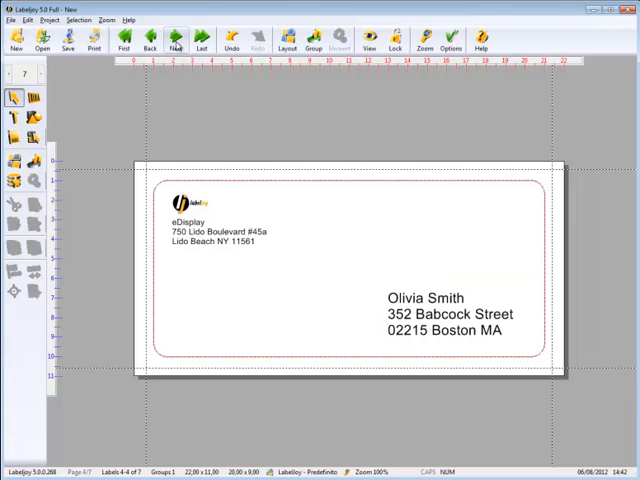